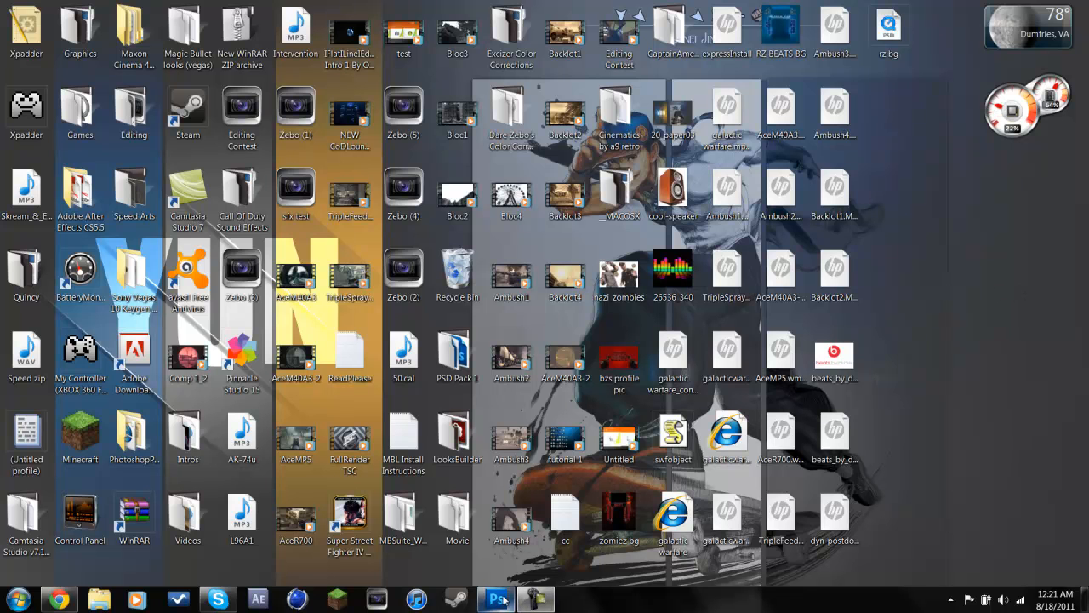
pyautogui.moveTo(1053, 343)
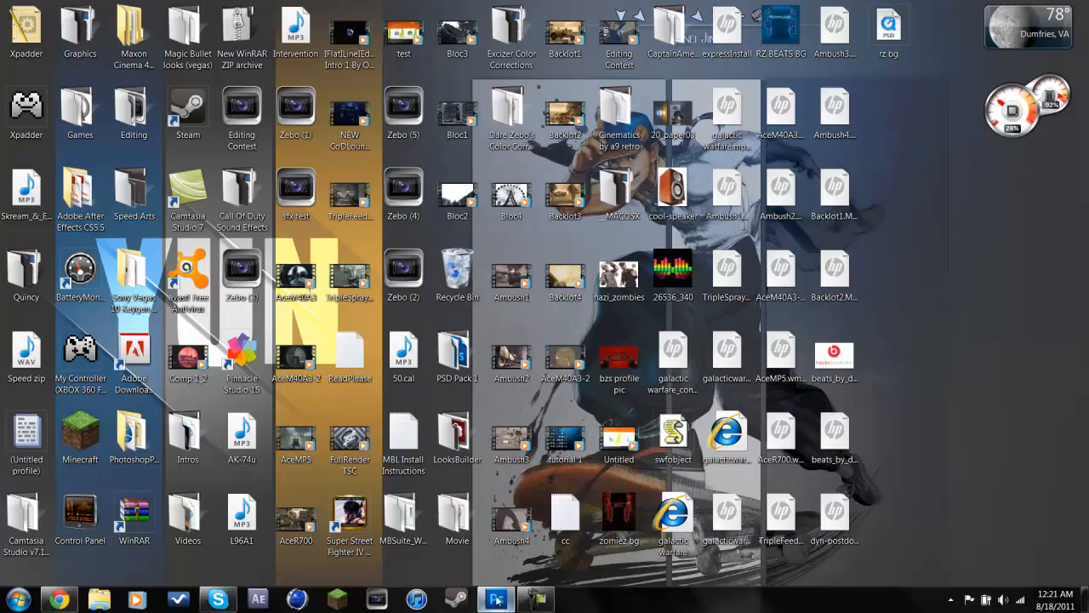
# Step: Bring up the TEXT document, select the Move tool, and dismiss the performance balloon
pyautogui.click(496, 599)
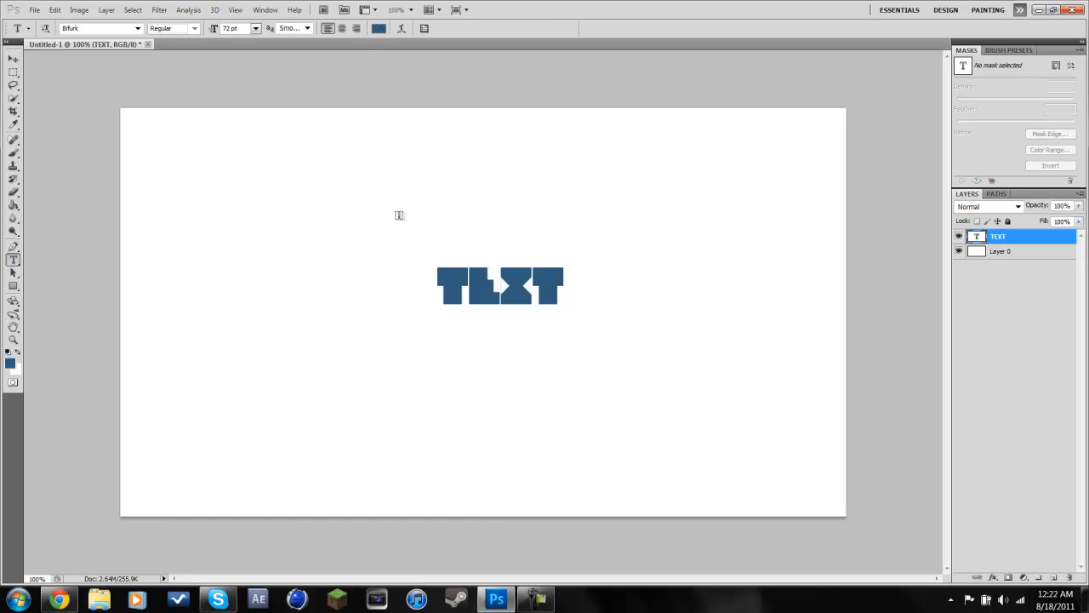
pyautogui.click(13, 58)
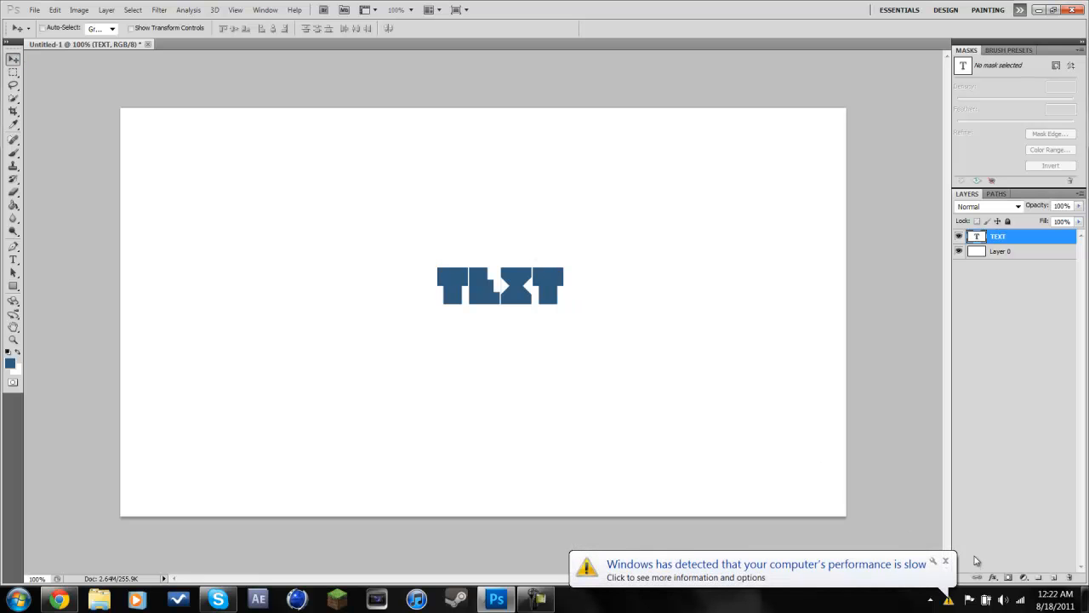
pyautogui.moveTo(953, 570)
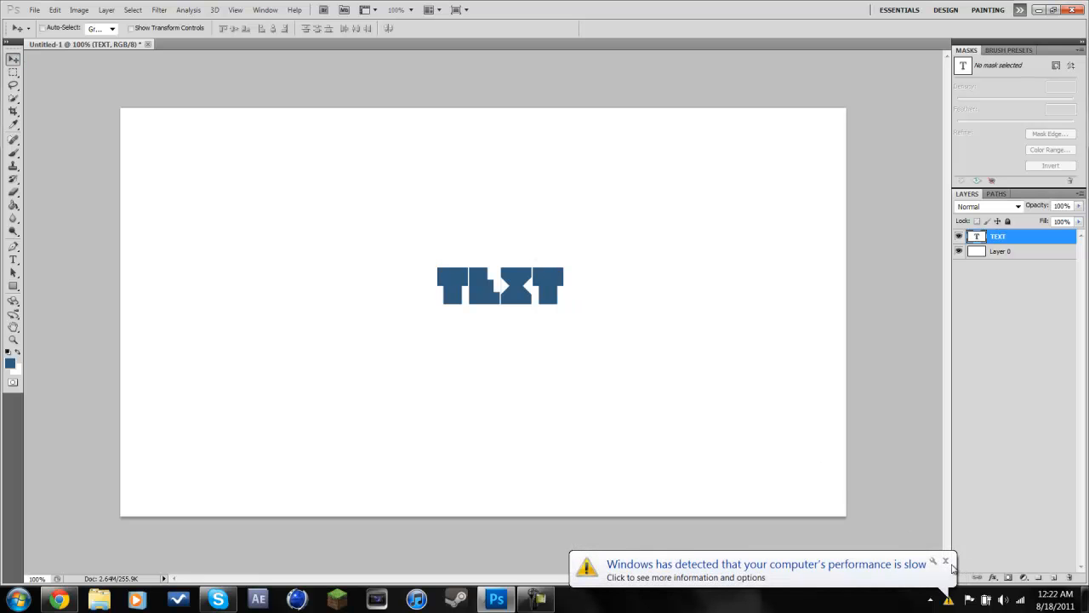
pyautogui.click(945, 561)
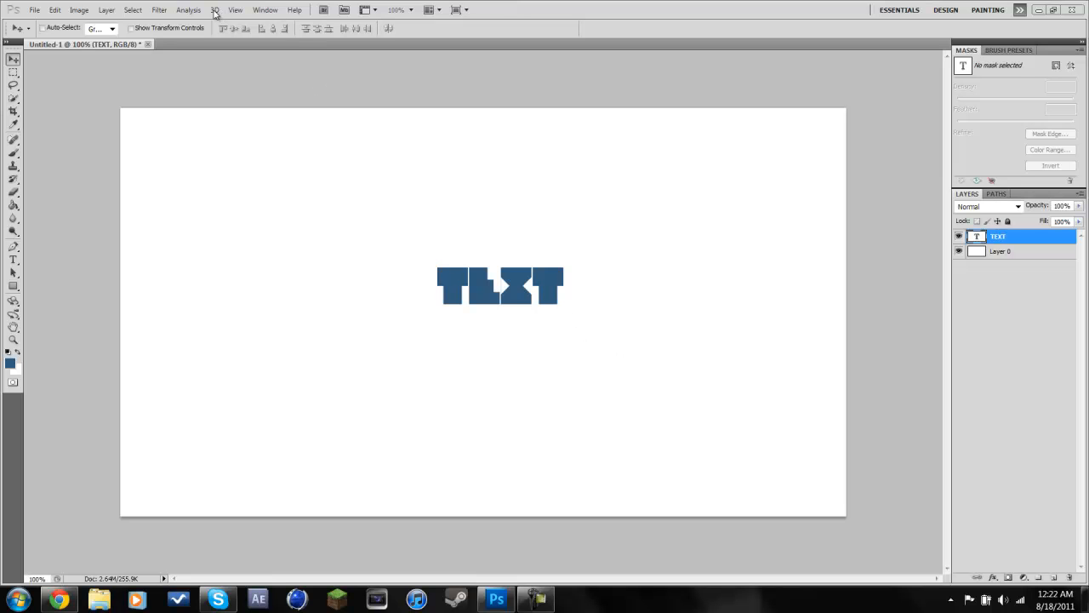
# Step: Choose 3D > Repoussé > Text Layer for the TEXT layer
pyautogui.click(216, 9)
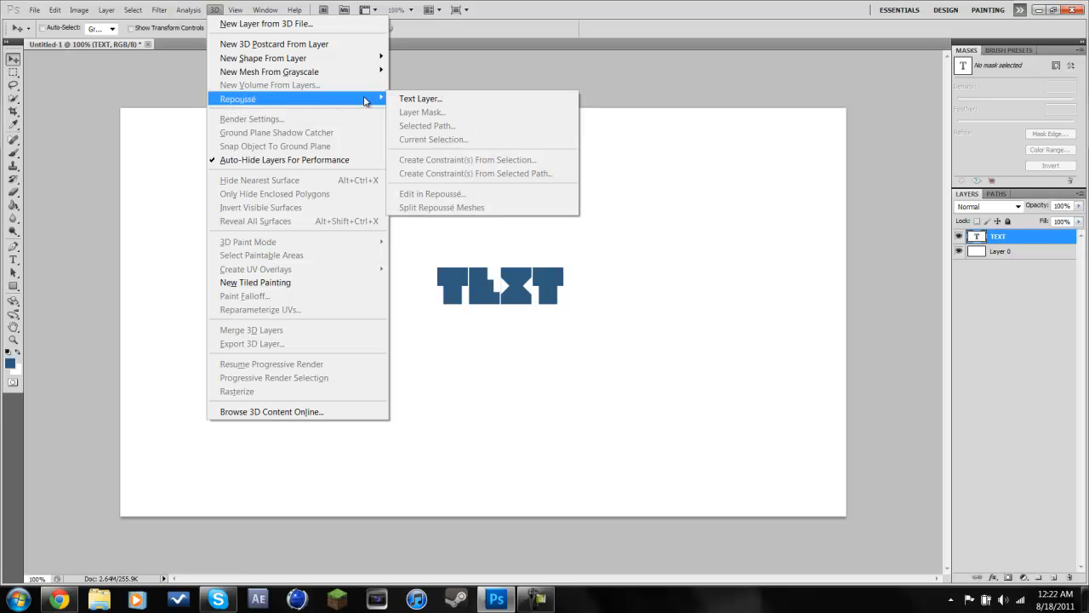
pyautogui.click(420, 98)
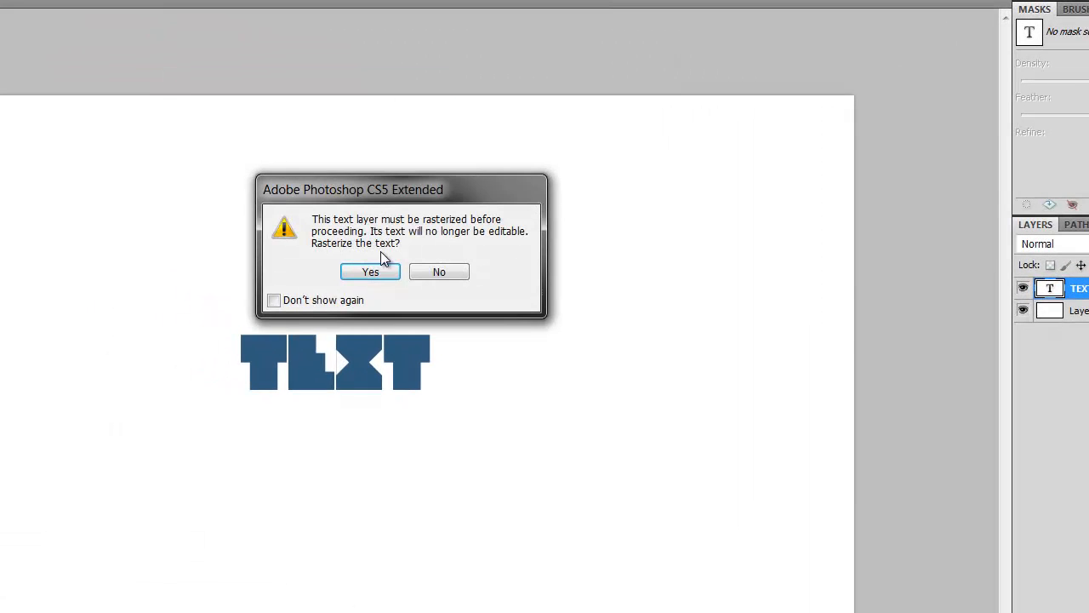
pyautogui.moveTo(357, 265)
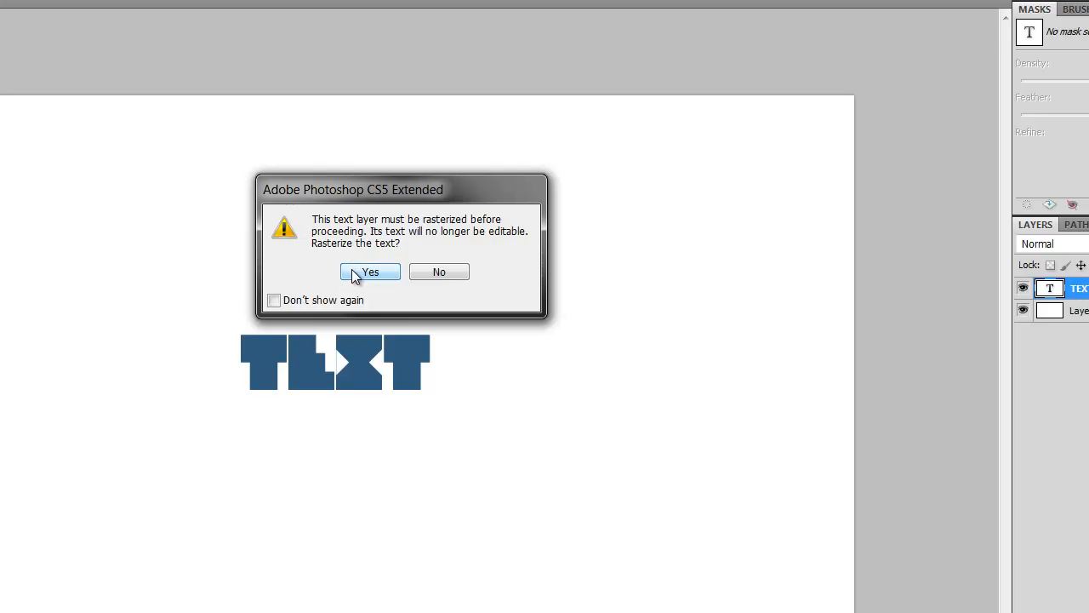
# Step: Rasterize the TEXT layer and drag the Repoussé dialog aside to reveal the blocky extrusion
pyautogui.click(370, 272)
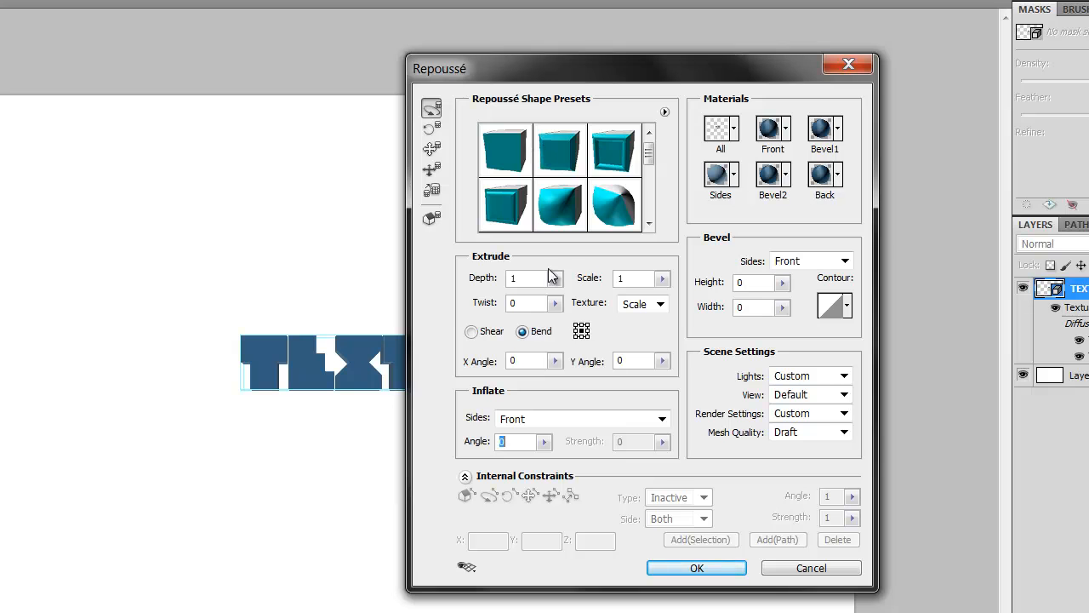
pyautogui.moveTo(517, 157)
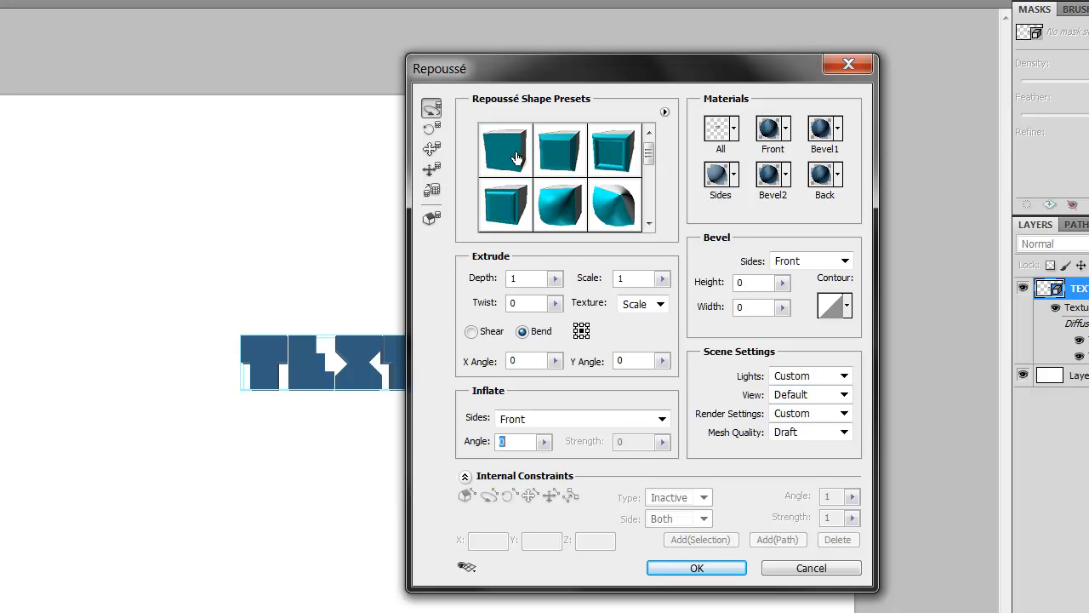
pyautogui.moveTo(505, 152)
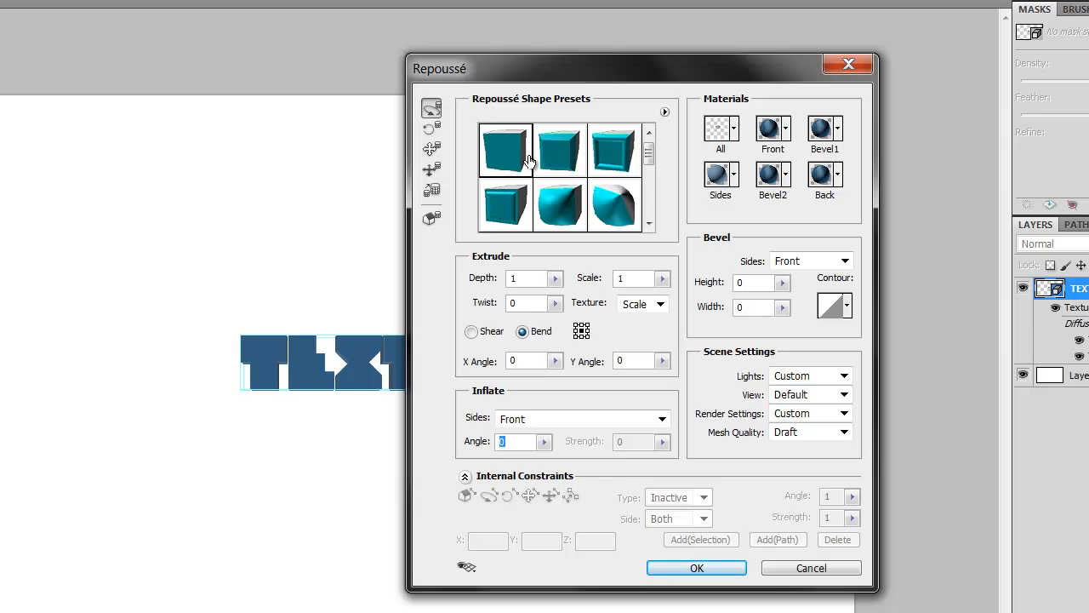
pyautogui.moveTo(364, 245)
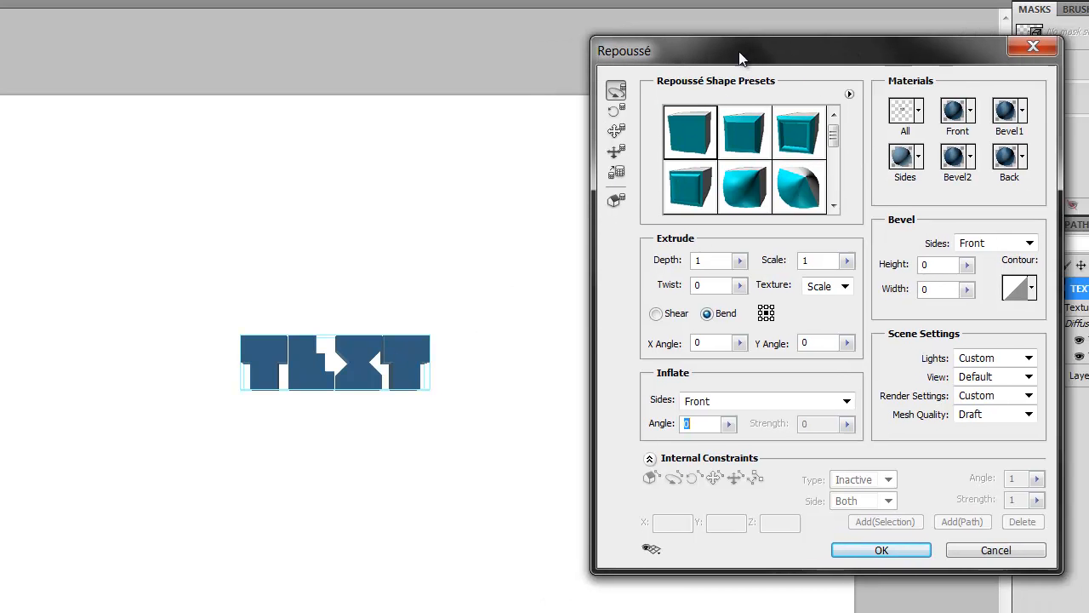
pyautogui.moveTo(741, 50); pyautogui.dragTo(523, 67)
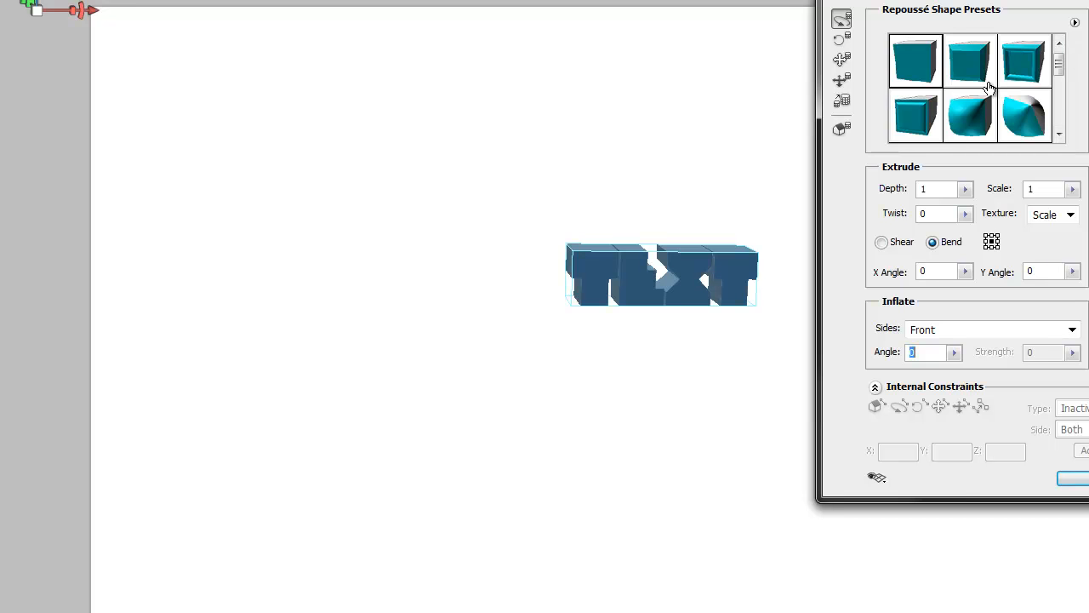
pyautogui.moveTo(987, 85)
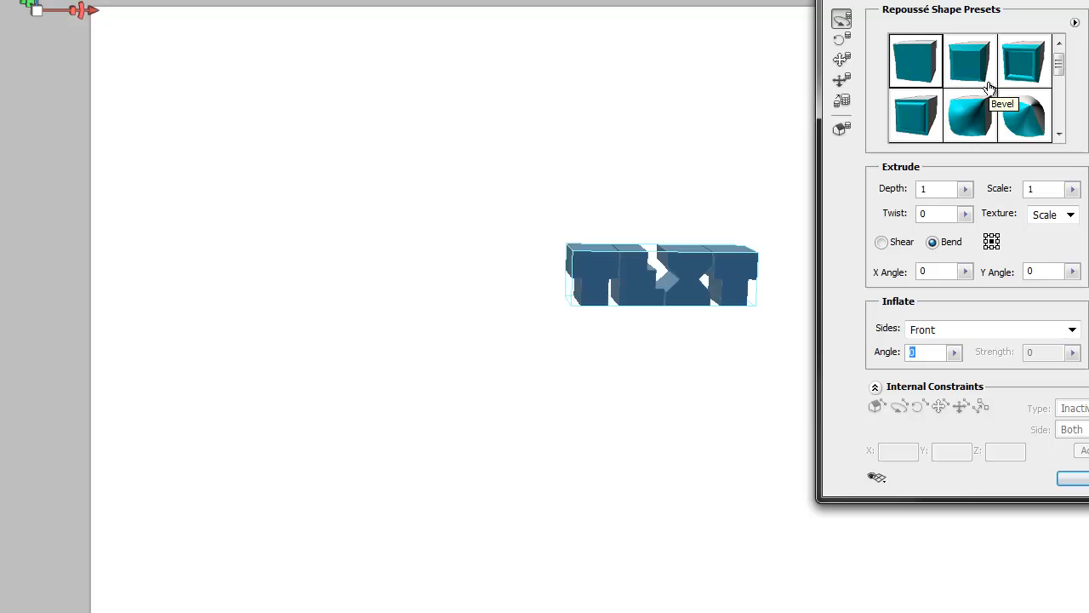
pyautogui.moveTo(936, 64)
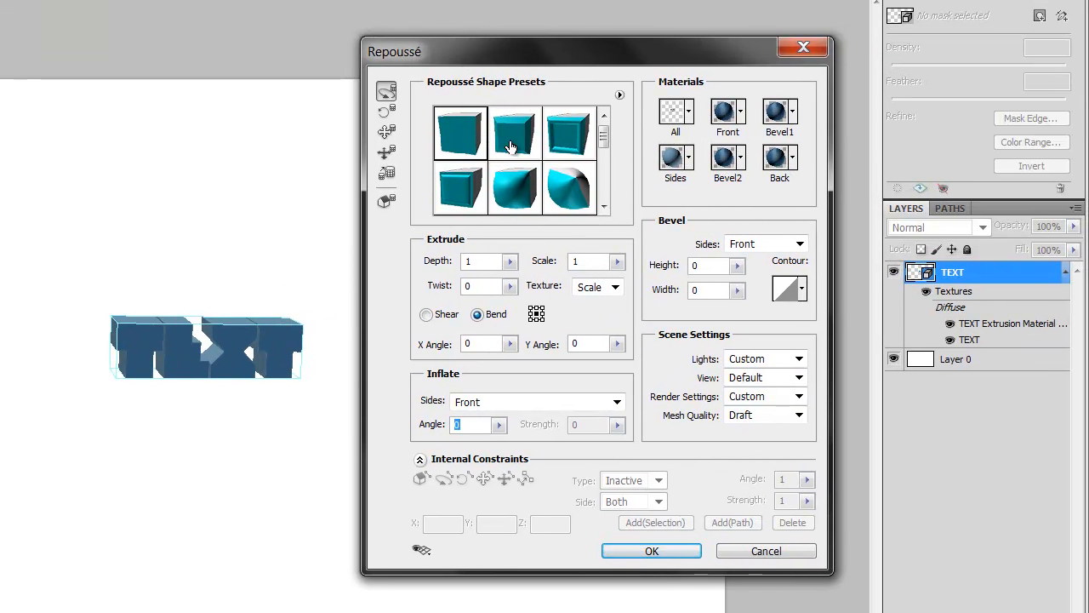
# Step: Try the Bevel preset, then another Repoussé shape preset on TEXT
pyautogui.click(514, 132)
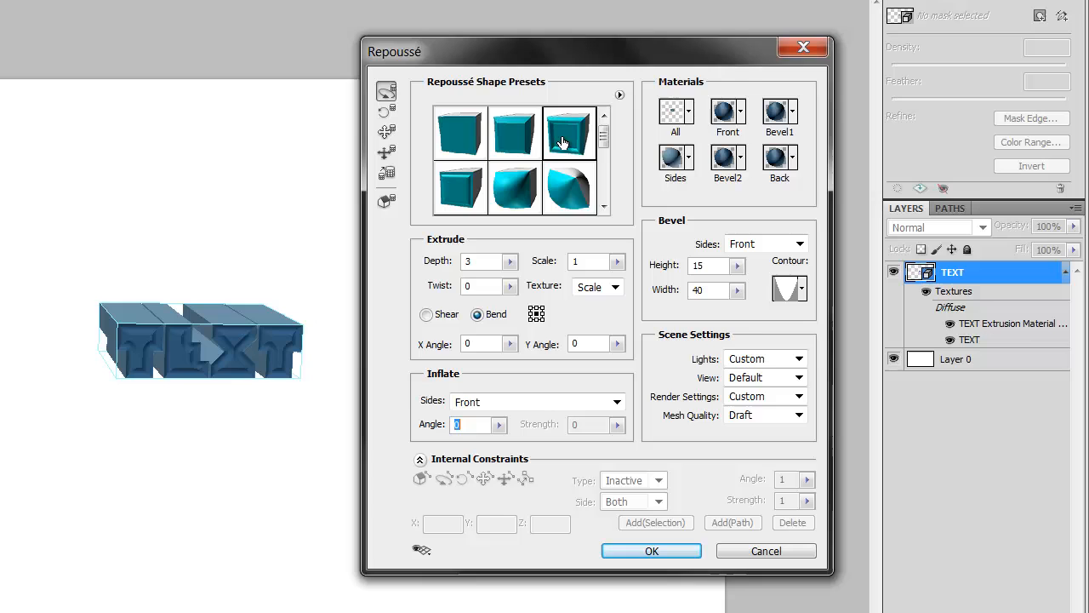
pyautogui.click(460, 187)
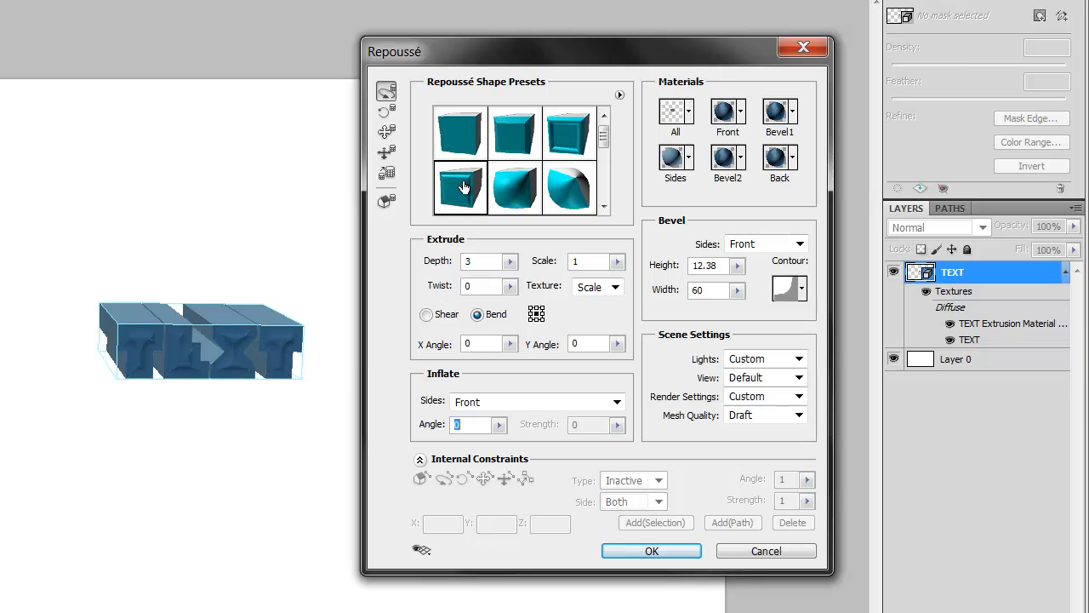
pyautogui.moveTo(519, 209)
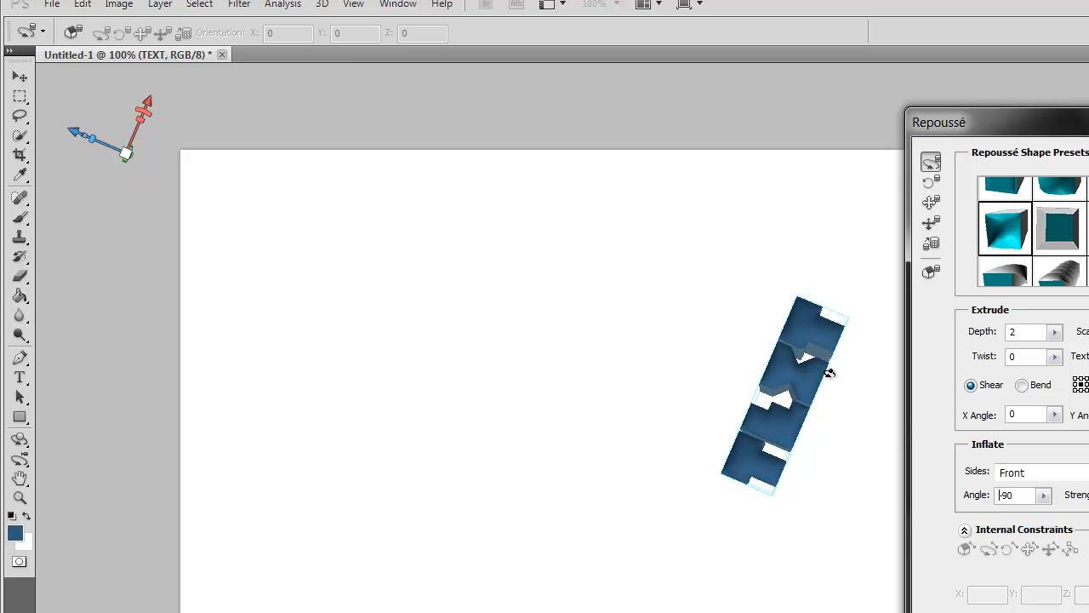
# Step: Orbit the 3D TEXT object with two rotate drags to view other sides
pyautogui.moveTo(817, 374); pyautogui.dragTo(783, 442)
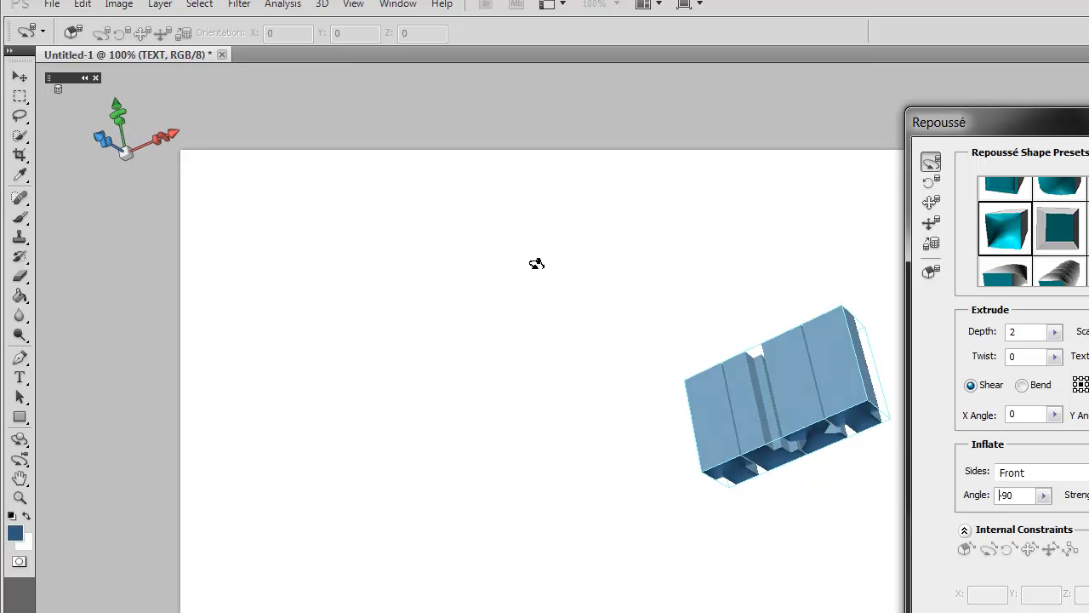
pyautogui.moveTo(536, 263); pyautogui.dragTo(767, 207)
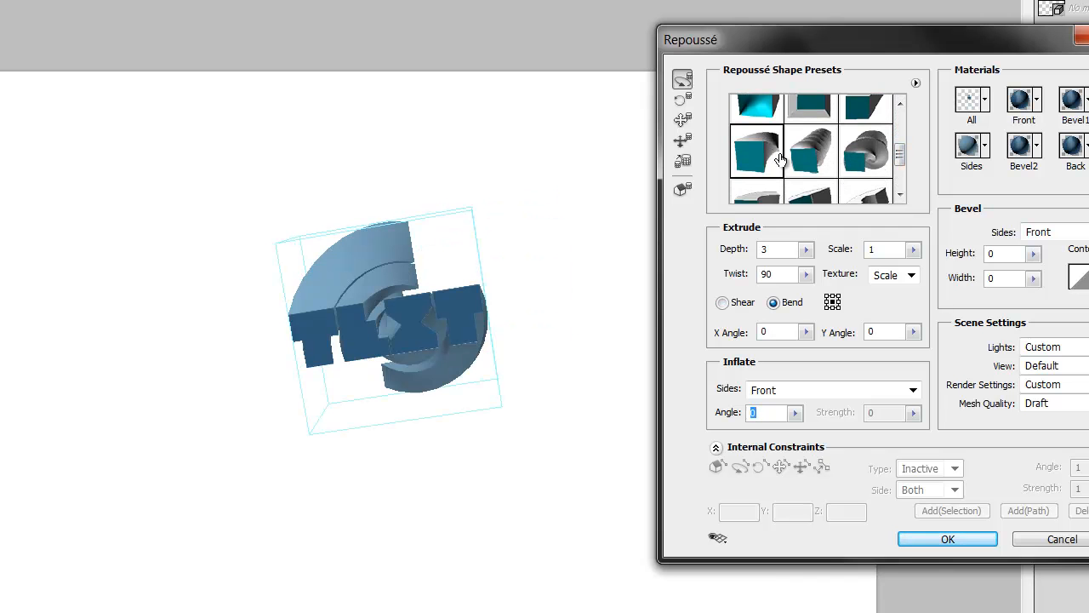
# Step: Try bent and other Repoussé shape presets, ending with a brown textured curved extrusion
pyautogui.click(810, 151)
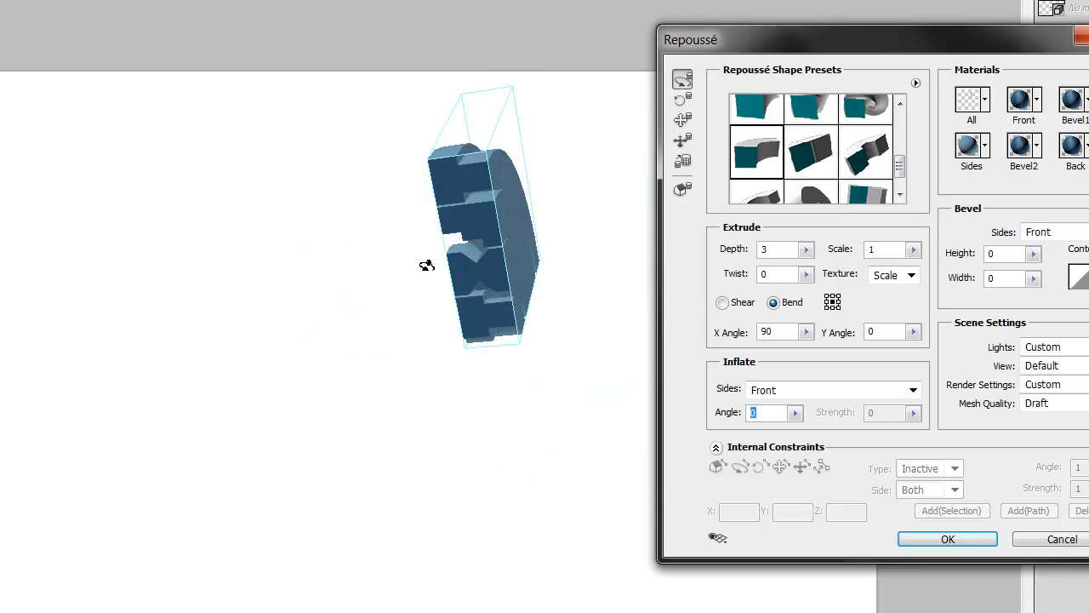
pyautogui.click(757, 152)
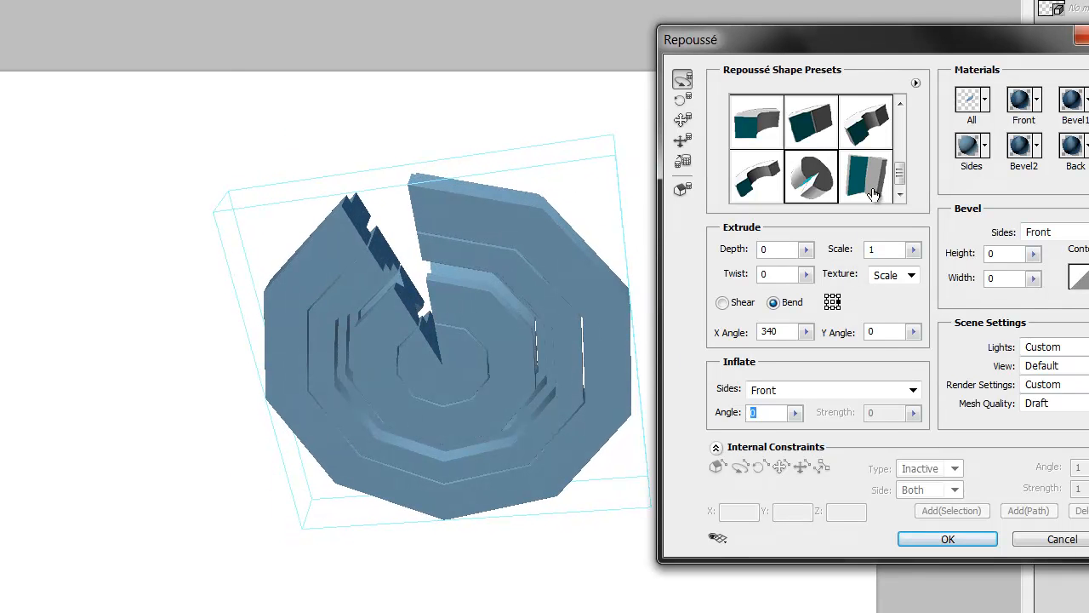
pyautogui.click(866, 177)
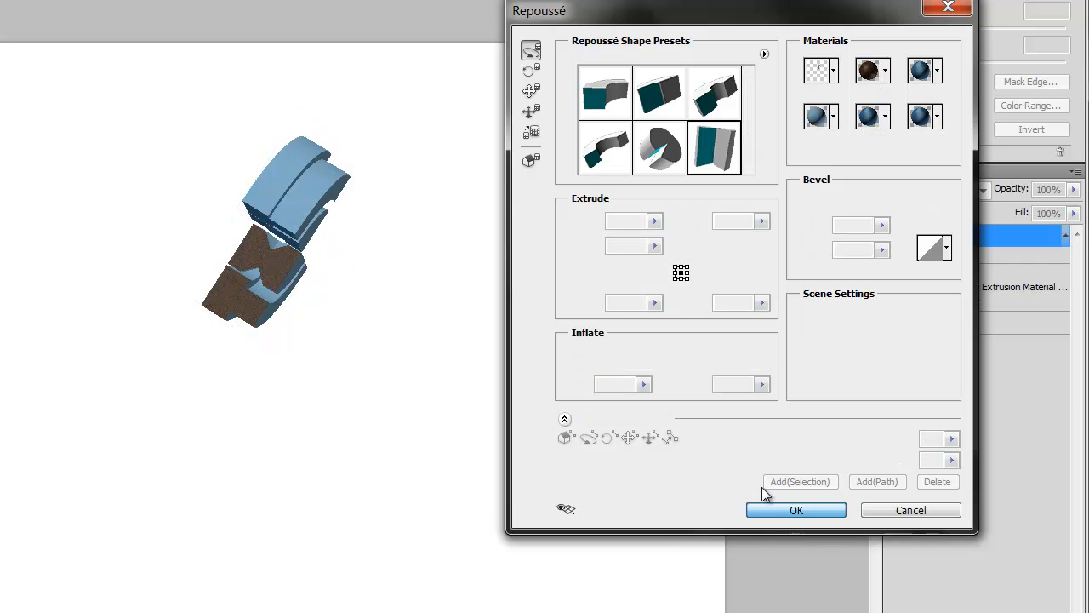
# Step: Confirm the Repoussé settings with the leather-textured front
pyautogui.click(796, 510)
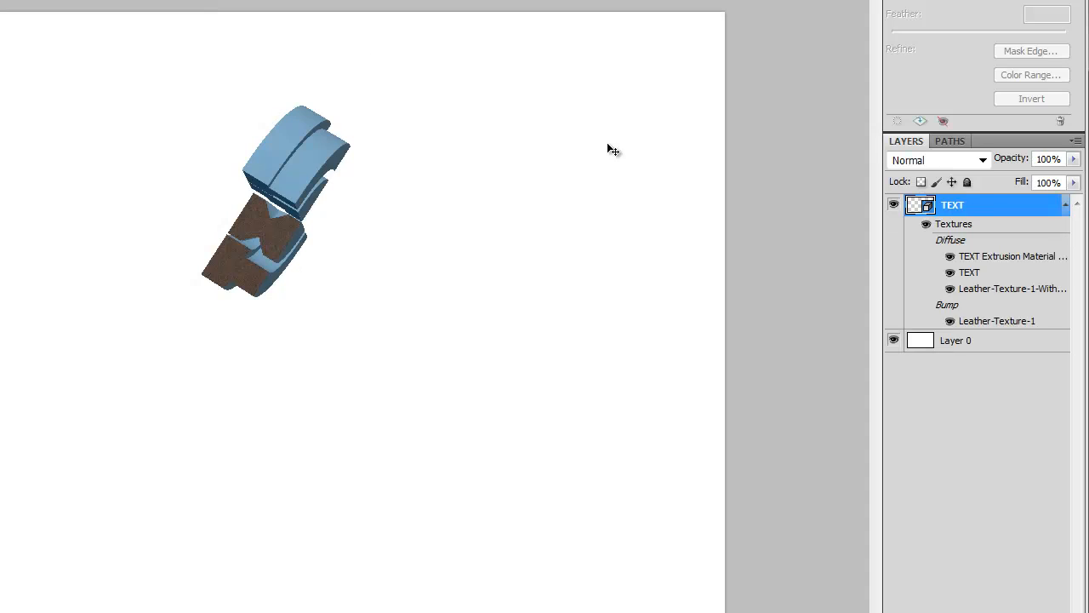
# Step: Reopen the Repoussé settings and rotate the blocky TEXT to face forward
pyautogui.rightClick(952, 204)
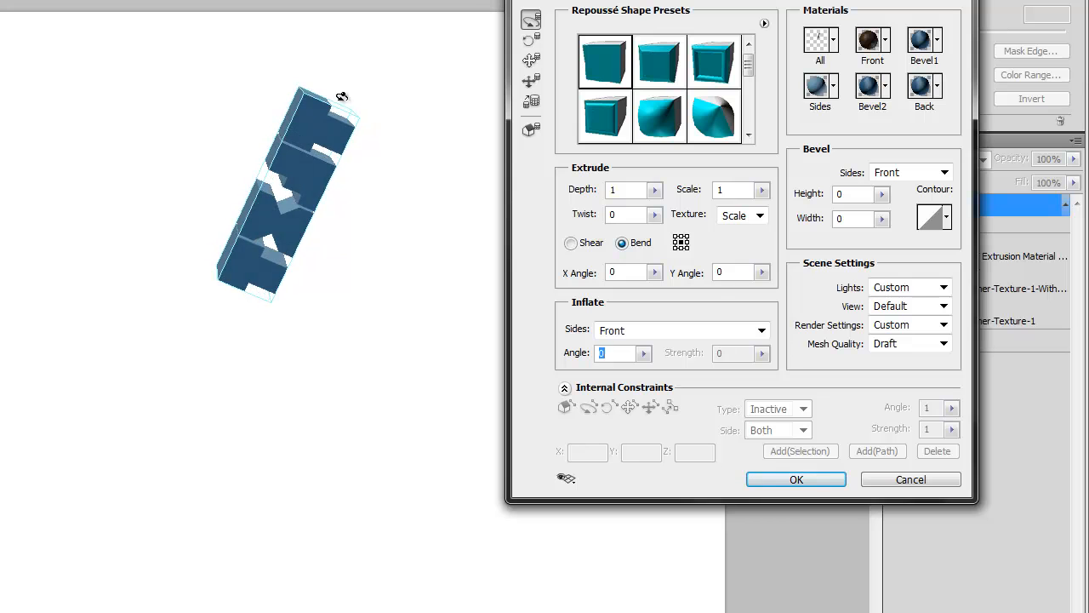
pyautogui.moveTo(341, 95); pyautogui.dragTo(346, 232)
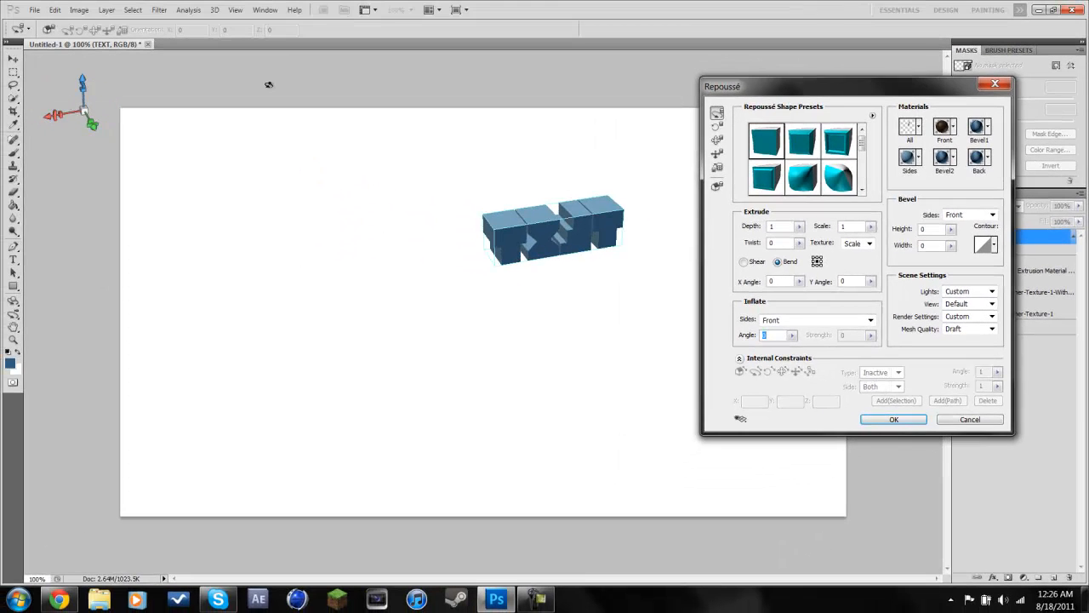
# Step: Accept the cube extrusion and drag the 3D TEXT left on the canvas
pyautogui.click(893, 418)
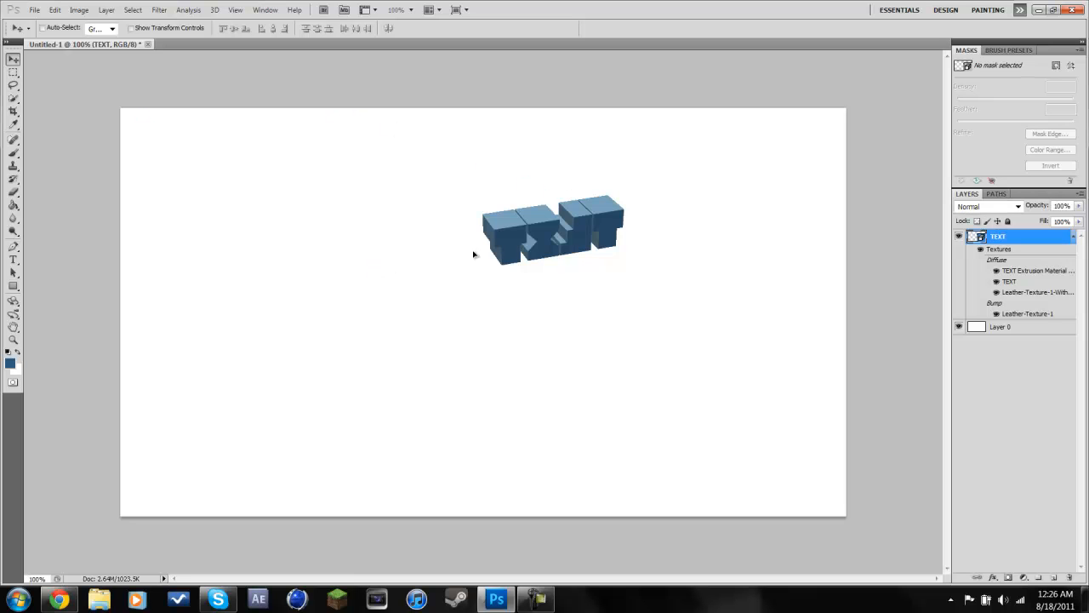
pyautogui.moveTo(553, 234); pyautogui.dragTo(434, 281)
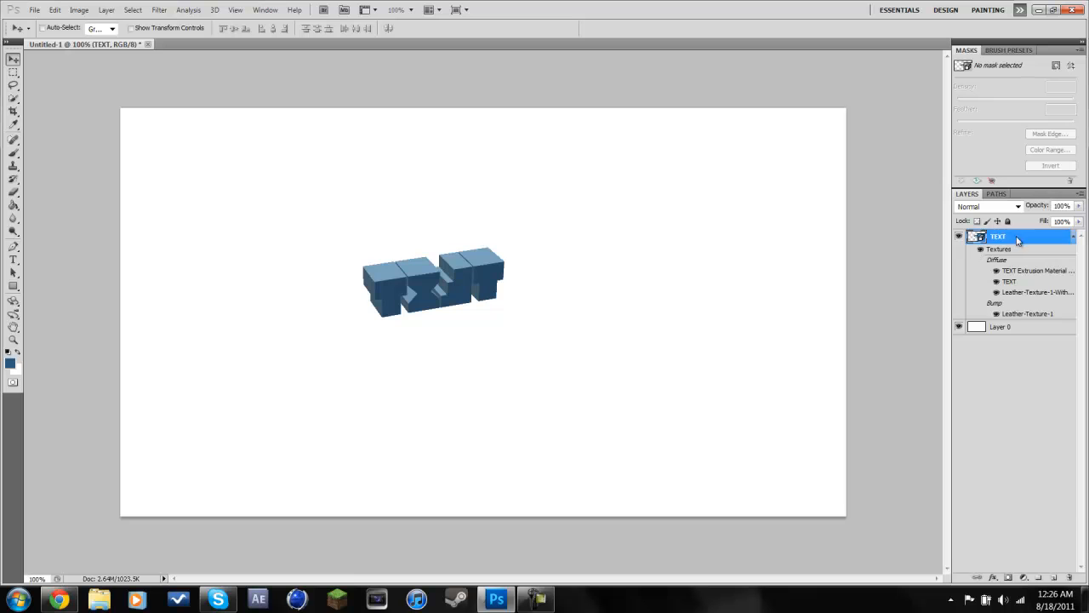
pyautogui.rightClick(1009, 236)
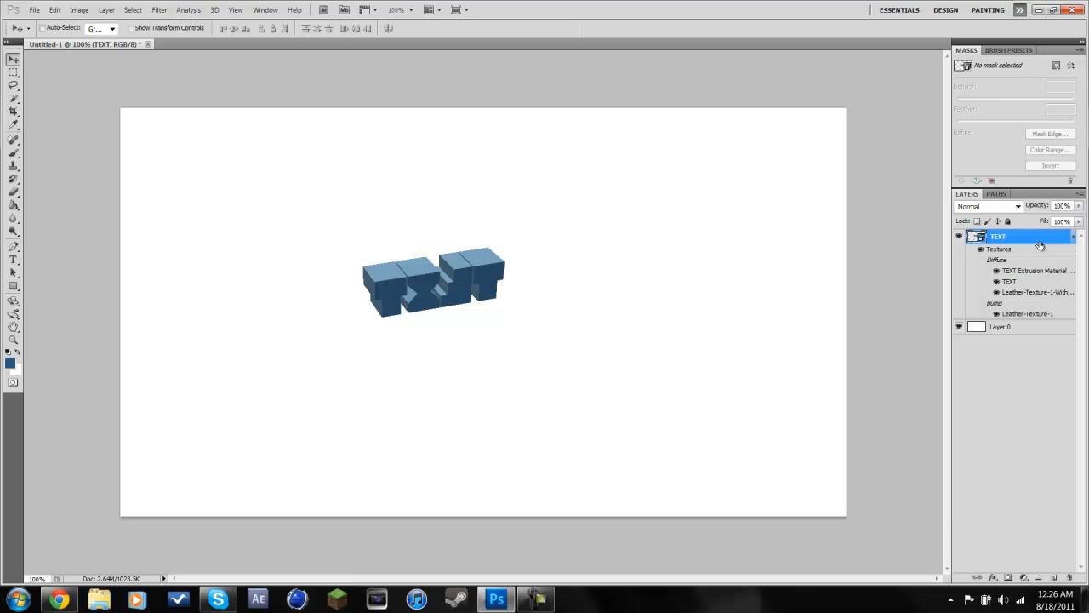
# Step: Slide the blocky TEXT object further left on the white canvas
pyautogui.rightClick(997, 236)
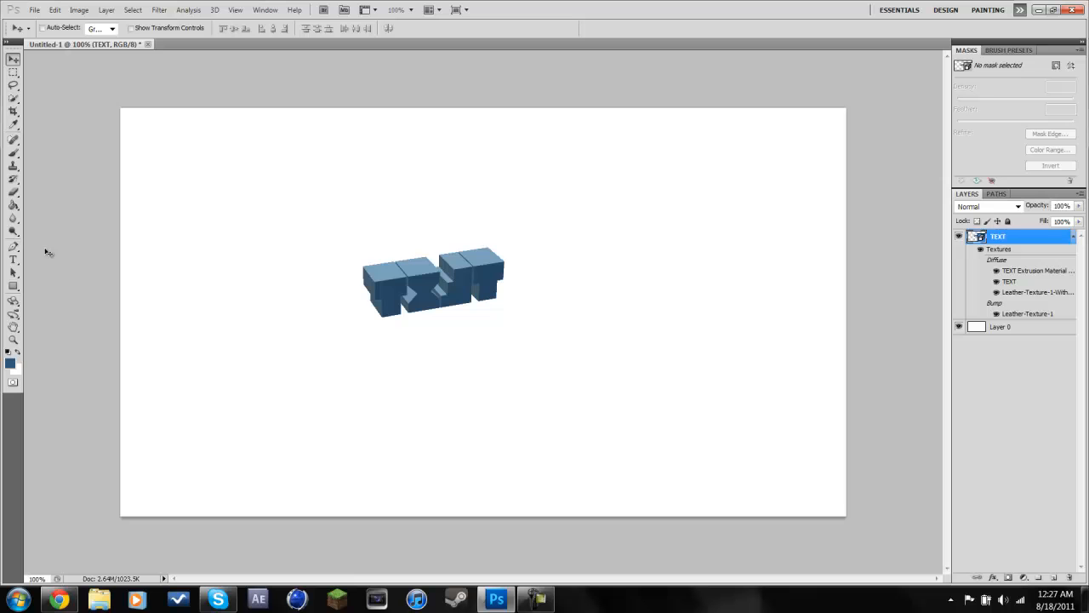
pyautogui.moveTo(347, 23)
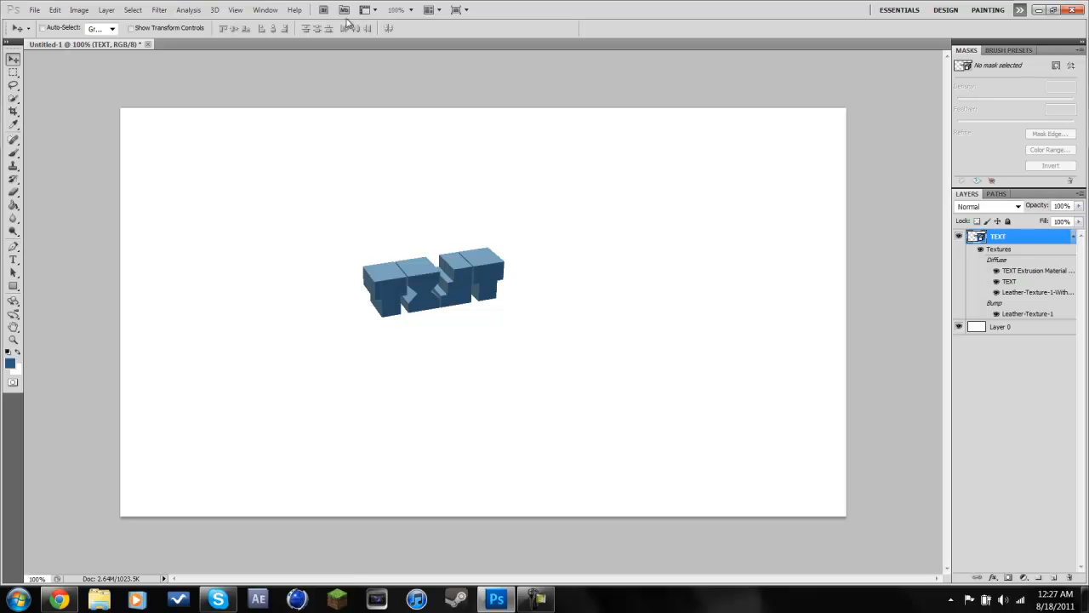
pyautogui.moveTo(864, 158)
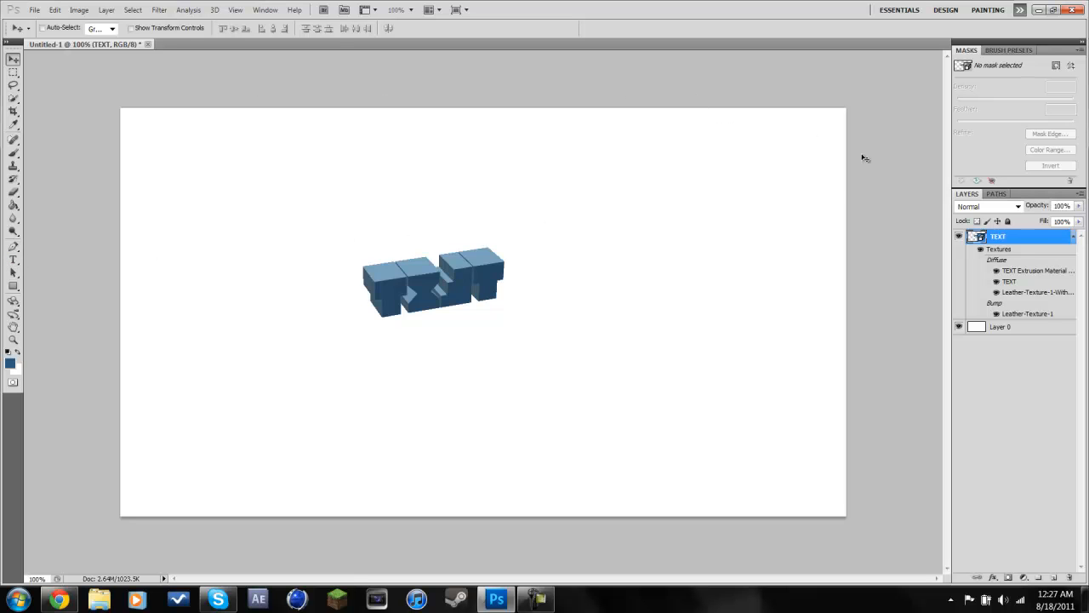
pyautogui.moveTo(568, 292)
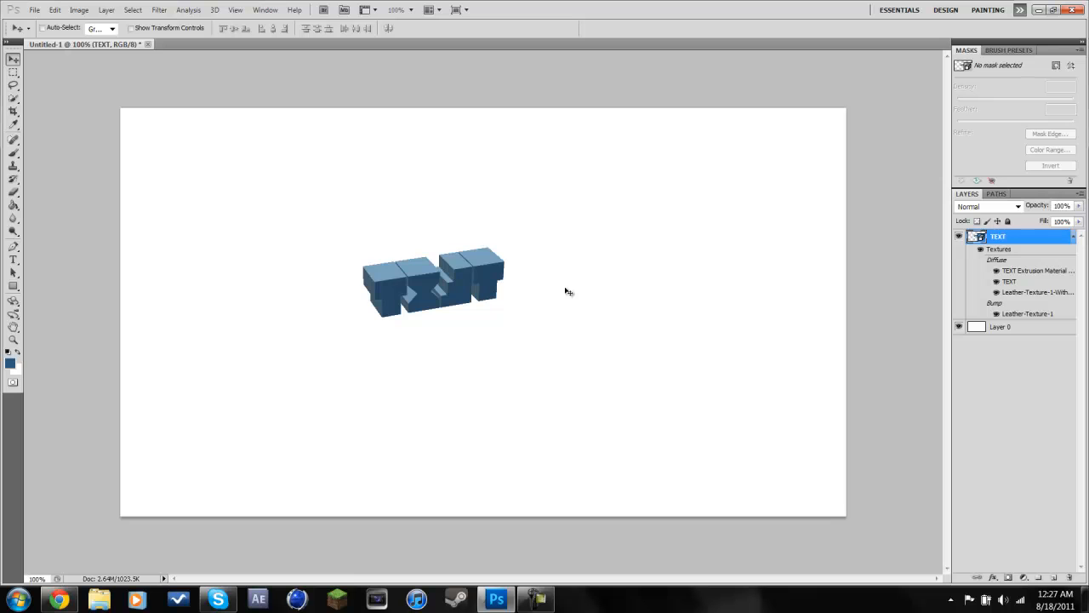
pyautogui.moveTo(486, 291)
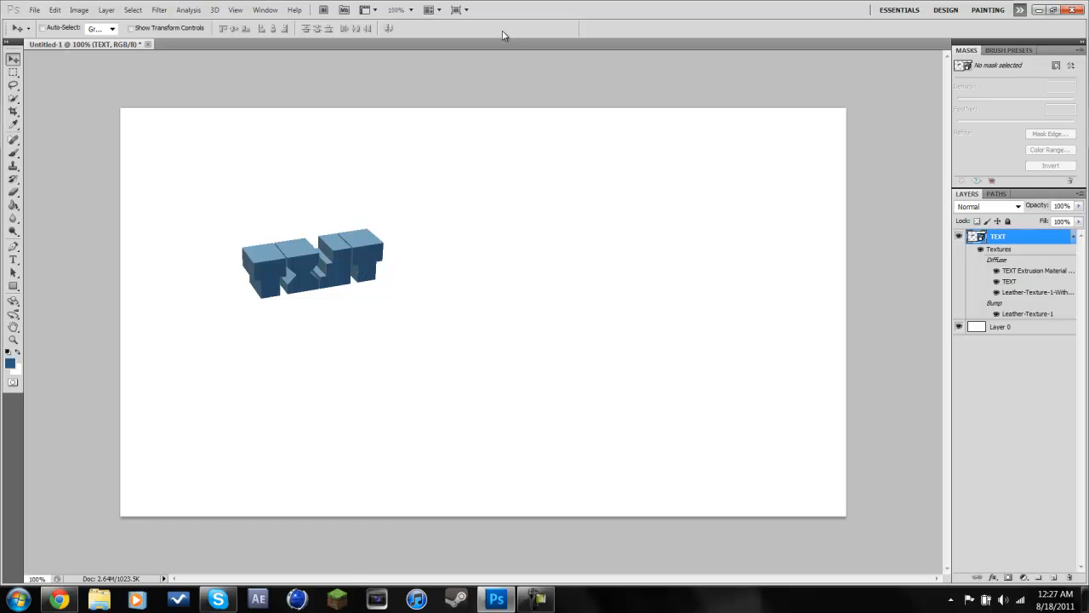
pyautogui.moveTo(630, 44)
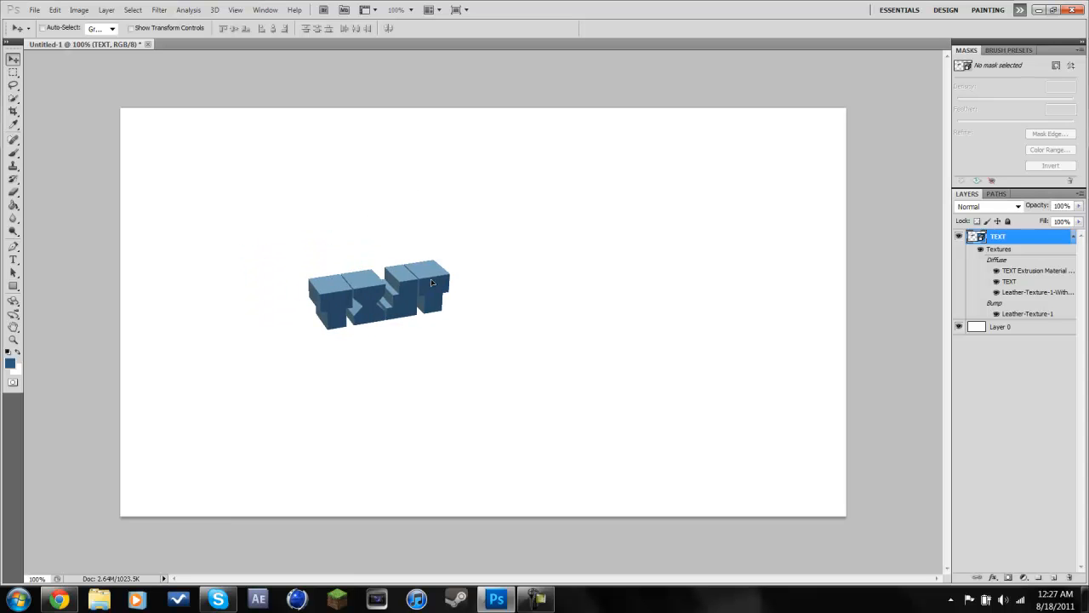
pyautogui.moveTo(430, 283); pyautogui.dragTo(336, 275)
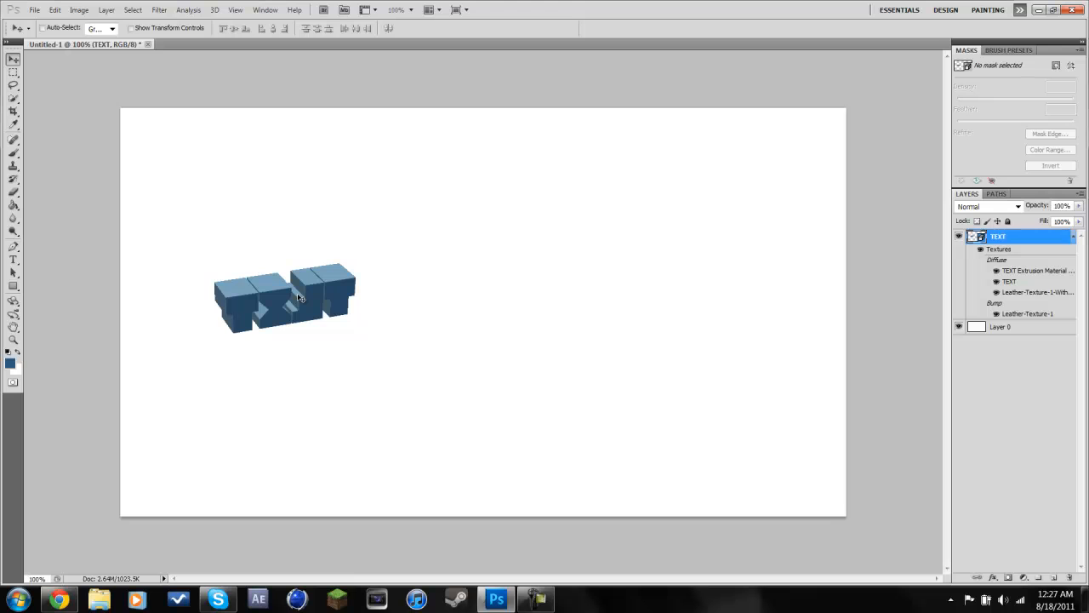
pyautogui.moveTo(295, 348)
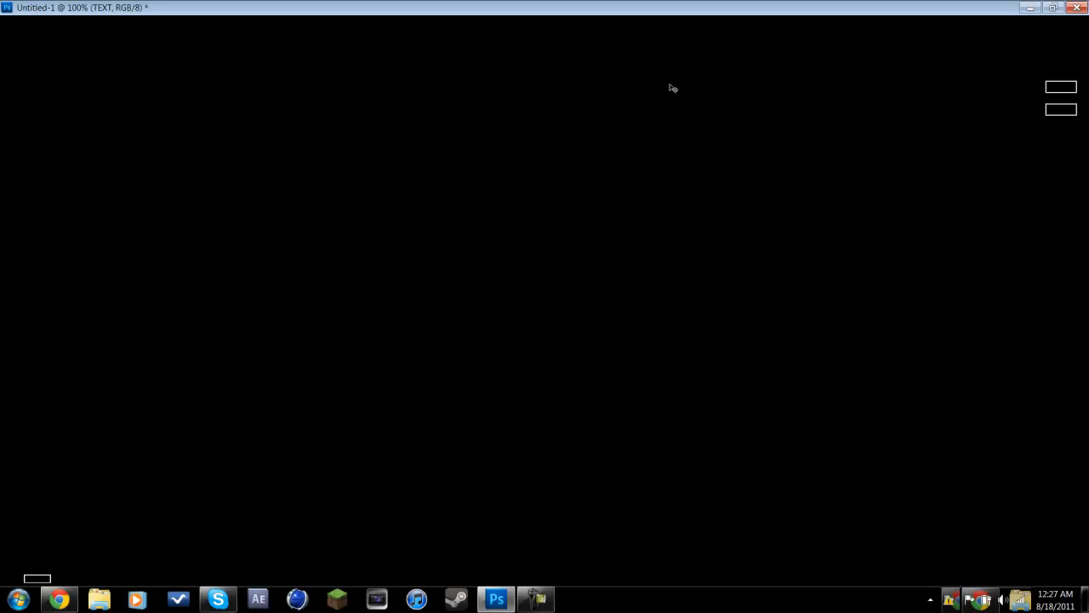
pyautogui.click(496, 598)
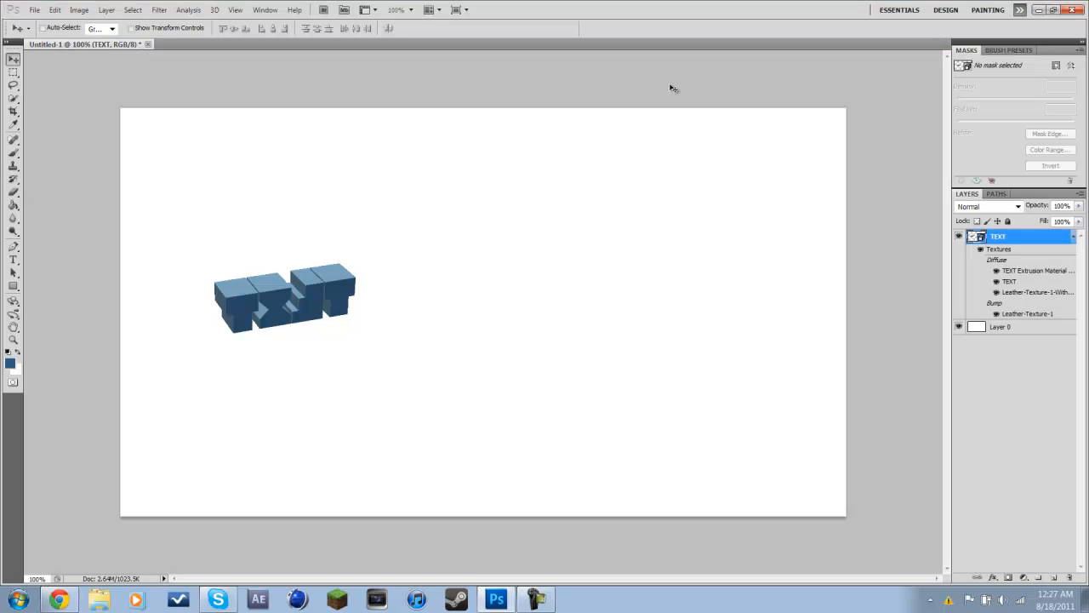
pyautogui.moveTo(950, 535)
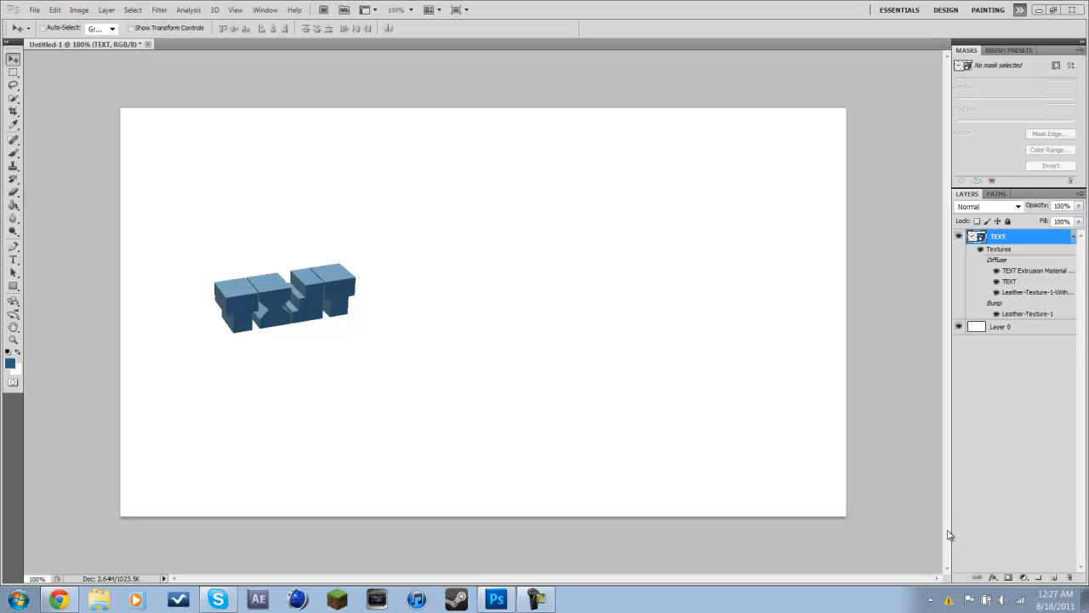
pyautogui.moveTo(586, 6)
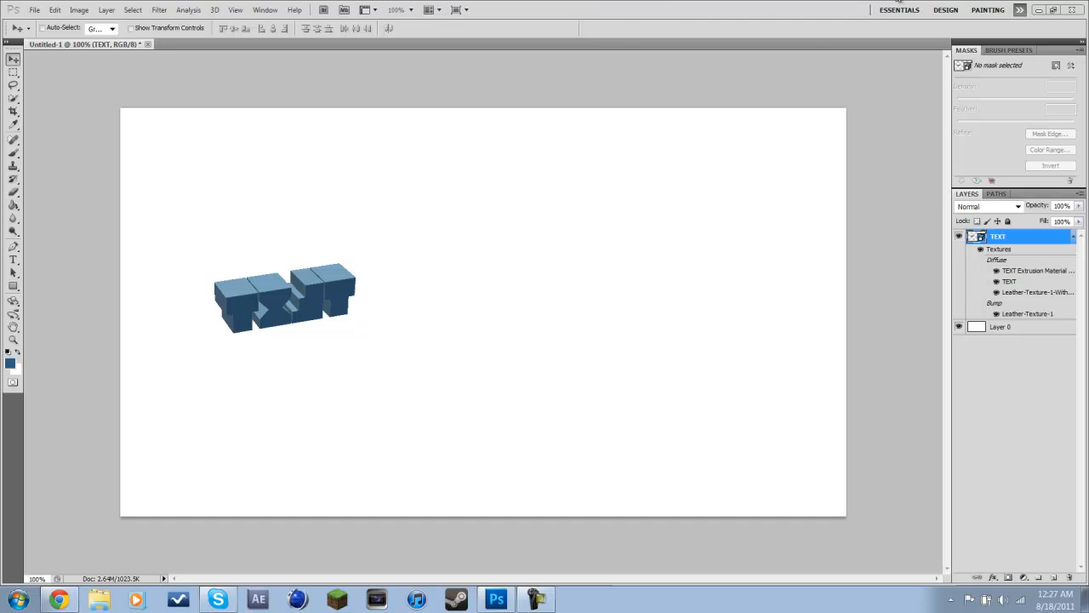
pyautogui.moveTo(786, 227)
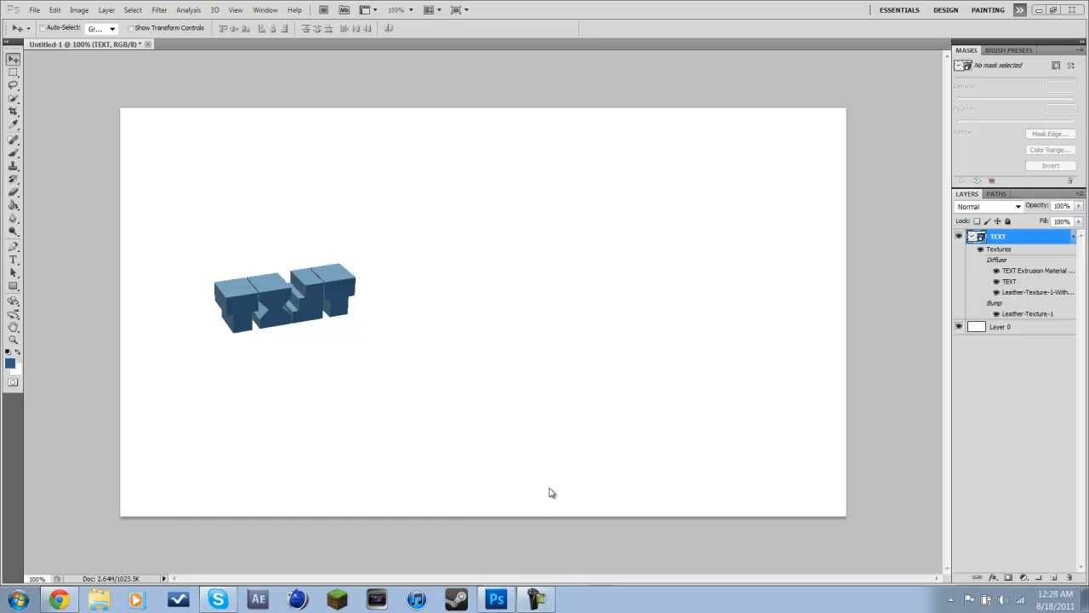
pyautogui.moveTo(595, 362)
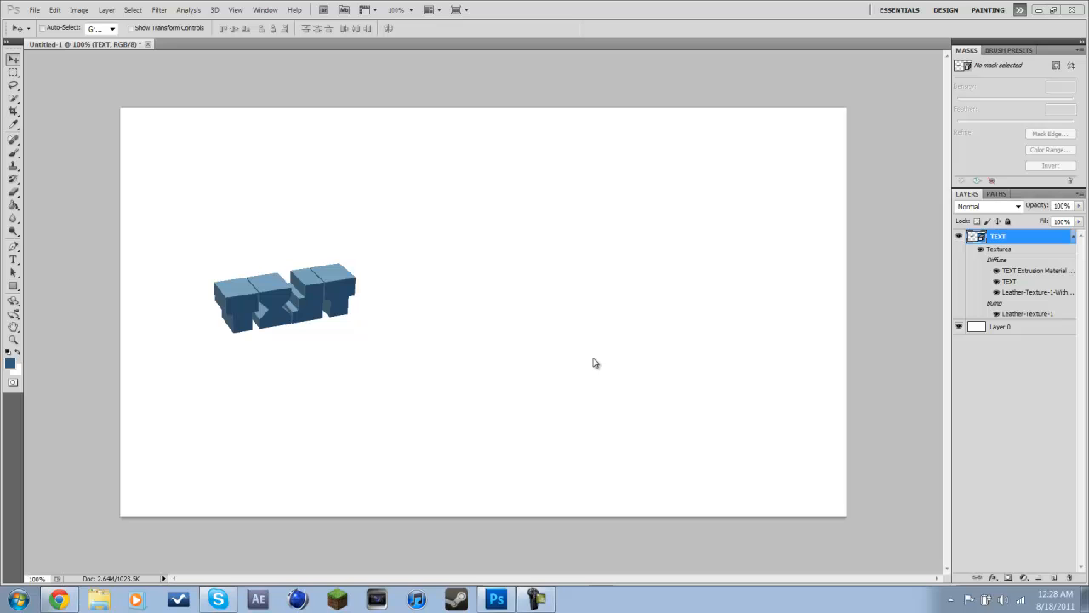
pyautogui.moveTo(586, 367)
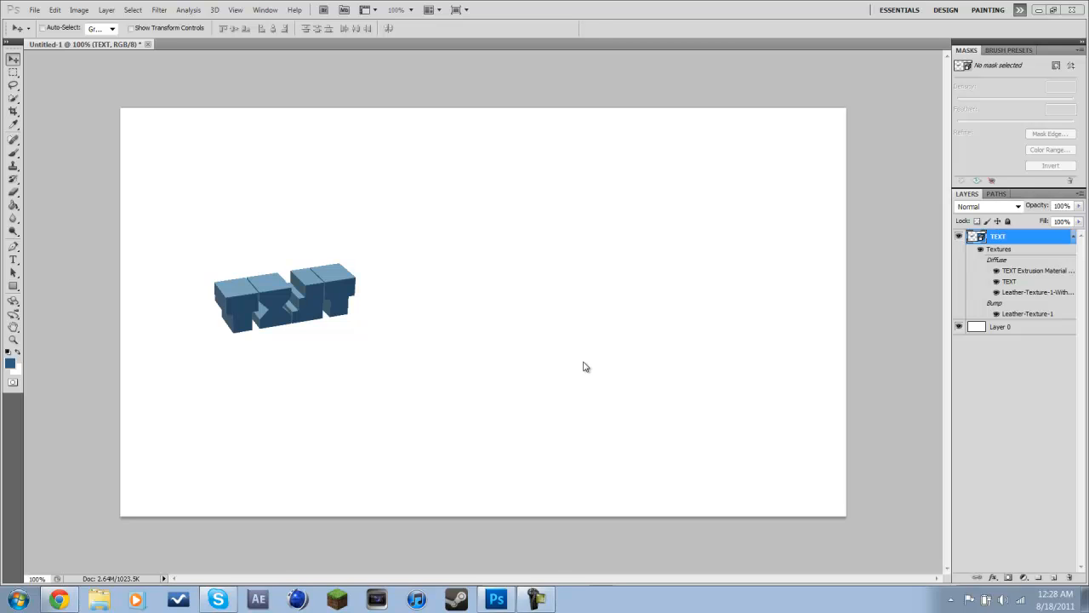